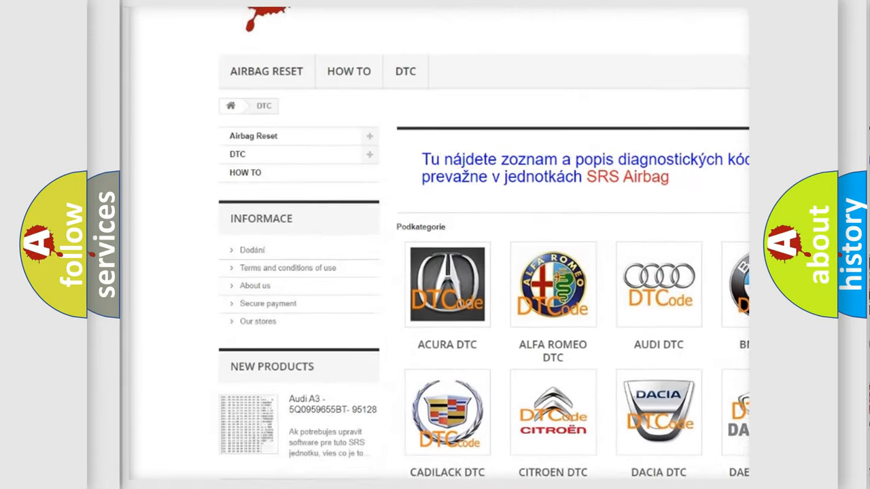
{"action": "scroll", "scroll_direction": "down", "scroll_amount": 3}
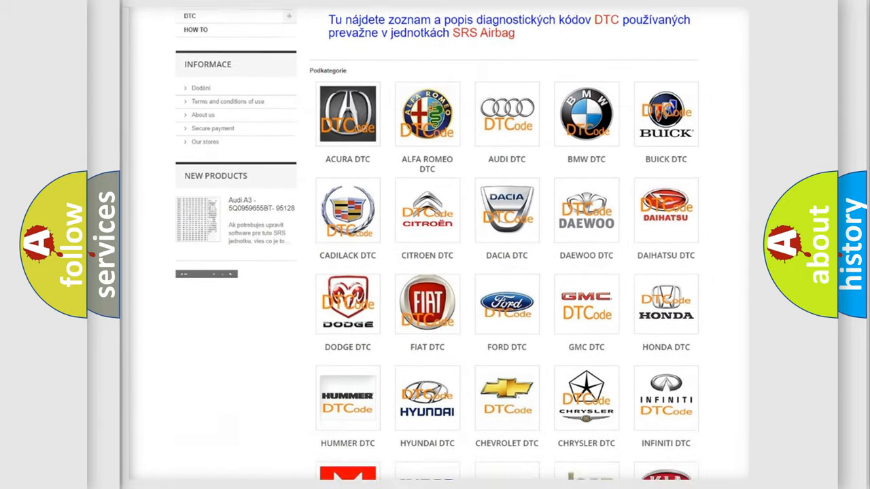
{"action": "scroll", "scroll_direction": "down", "scroll_amount": 3}
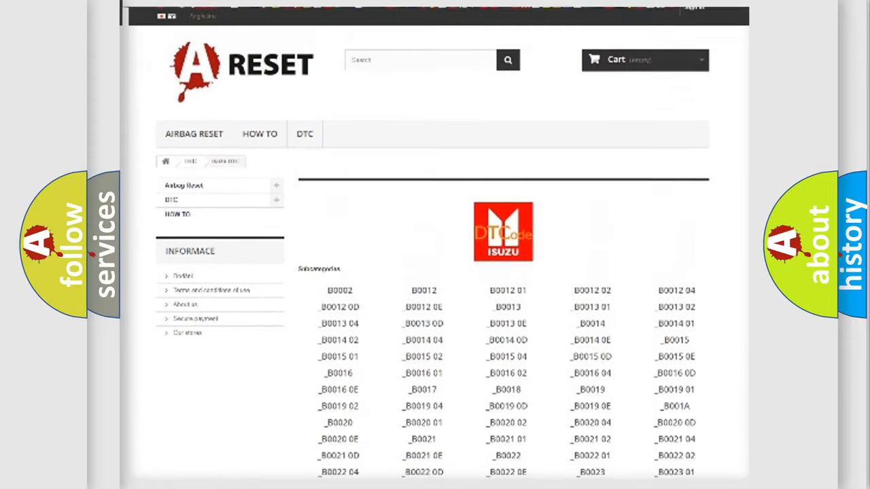
{"action": "scroll", "scroll_direction": "up", "scroll_amount": 3}
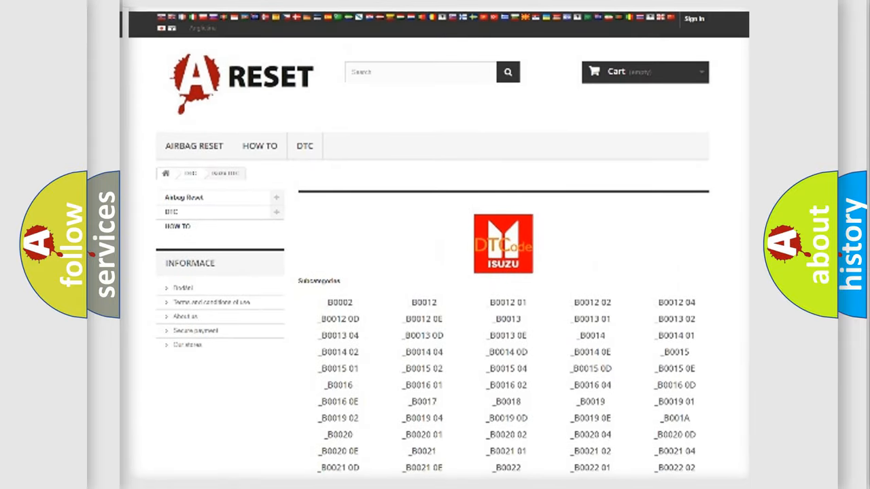